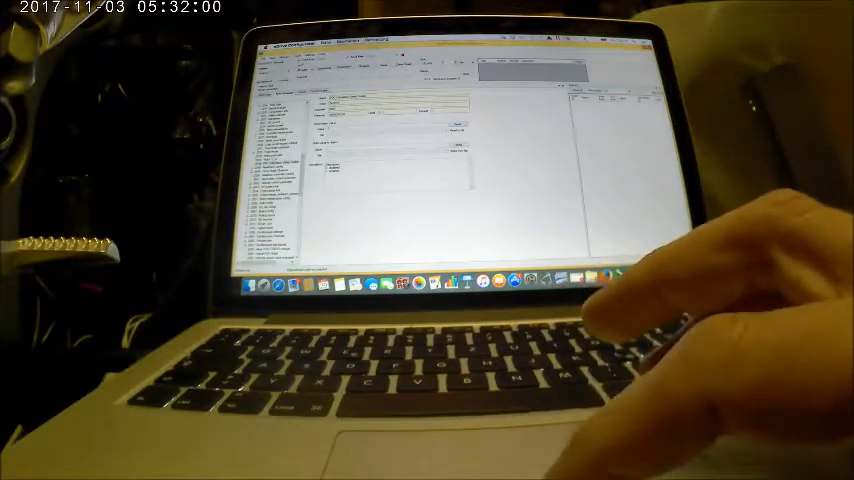
left_click(278, 172)
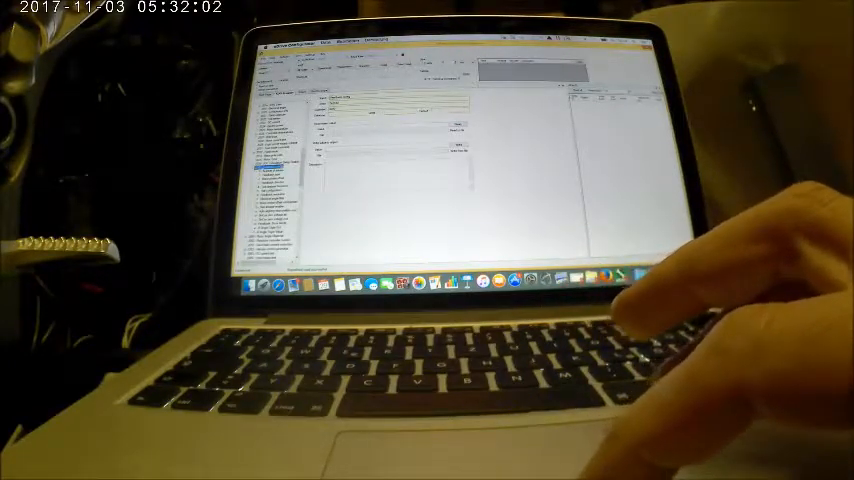